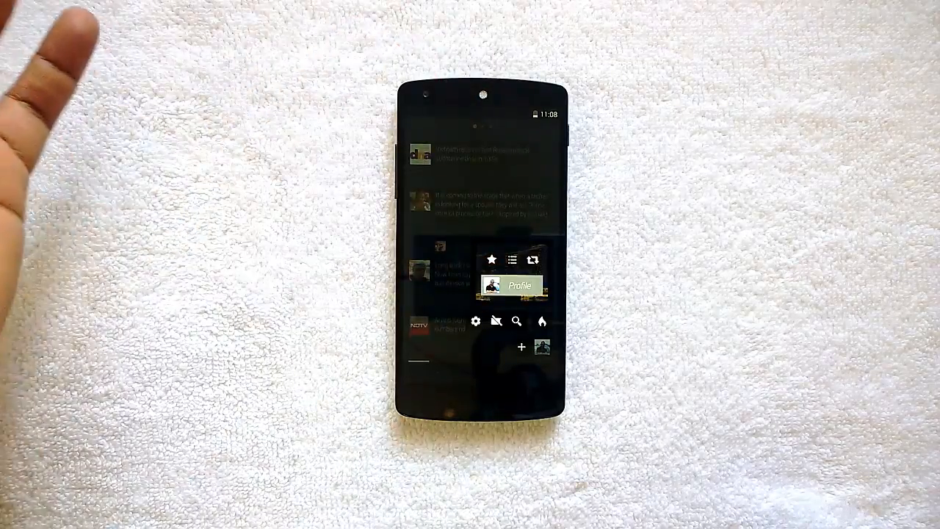
Step: Tap the avatar to open your own Carbon profile from the home timeline
{"action": "left_click", "coordinate": [517, 285]}
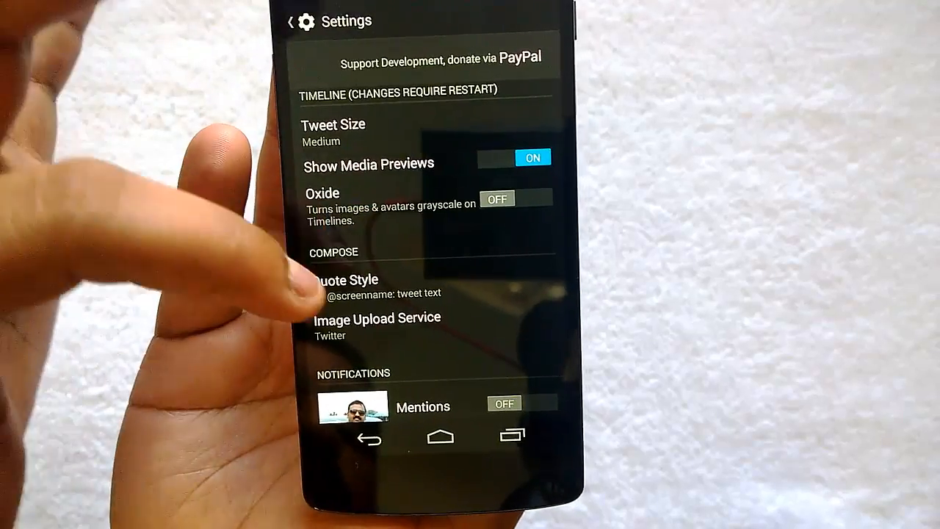
Step: Scroll settings past Timeline and Compose to the Notifications and account options
{"action": "scroll", "scroll_direction": "down", "scroll_amount": 3}
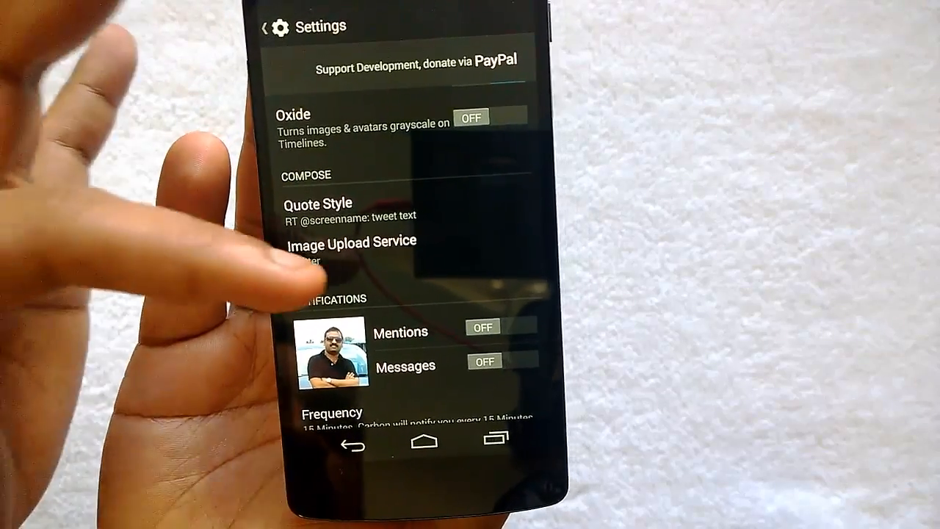
{"action": "scroll", "scroll_direction": "down", "scroll_amount": 3}
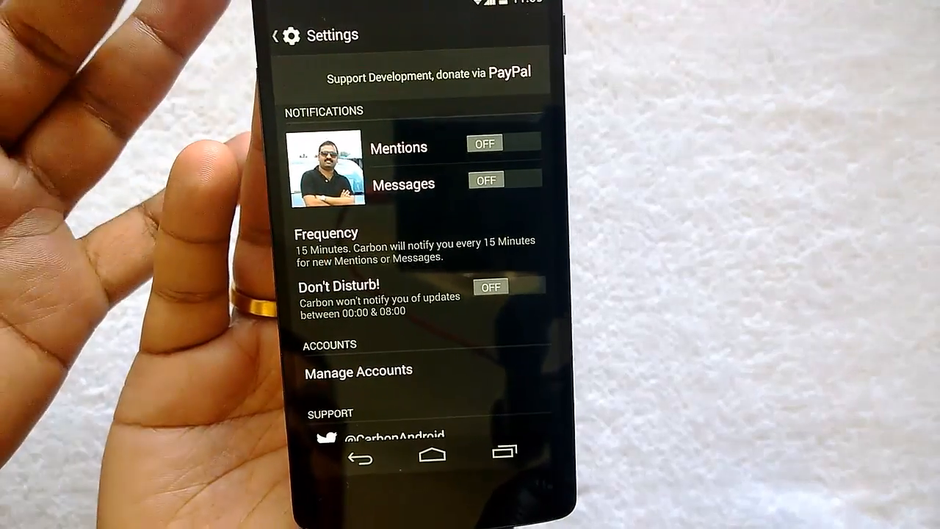
{"action": "left_click", "coordinate": [326, 234]}
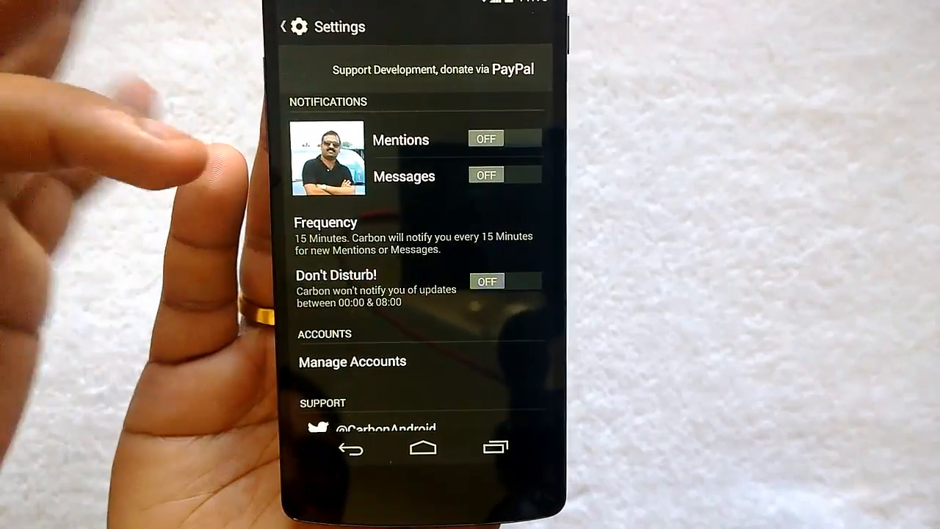
{"action": "scroll", "scroll_direction": "down", "scroll_amount": 3}
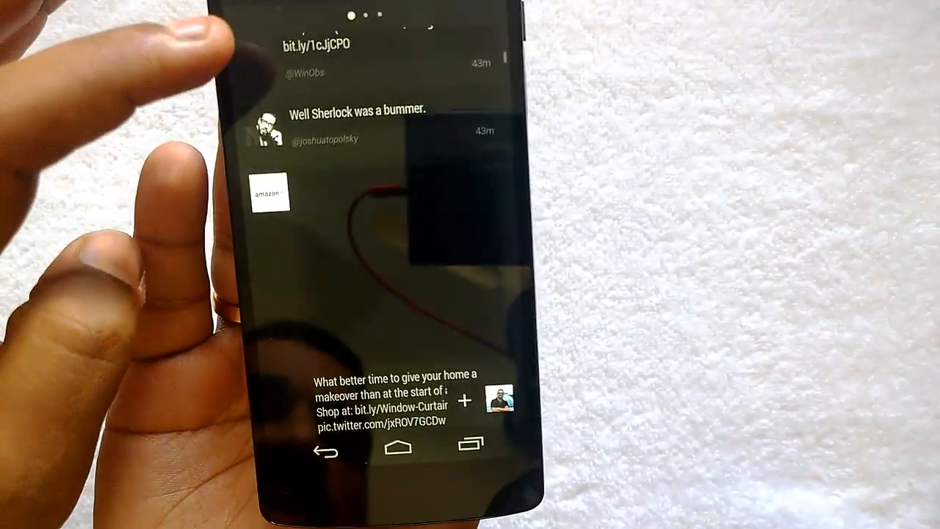
Step: Scroll the home timeline to the Verge and BostonDotCom tweets and a retweet
{"action": "scroll", "scroll_direction": "down", "scroll_amount": 3}
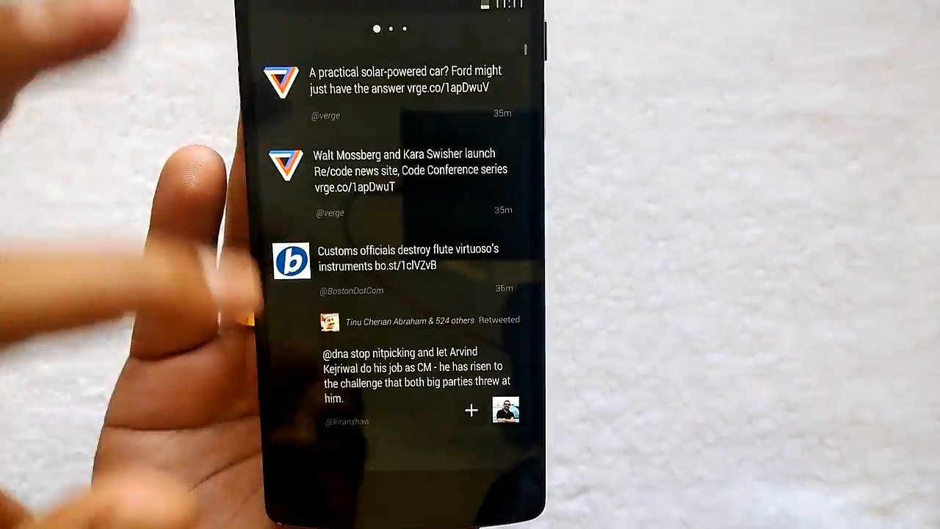
Step: Play The Distracted Mind YouTube preview, then scroll to the video link and image retweet
{"action": "scroll", "scroll_direction": "down", "scroll_amount": 3}
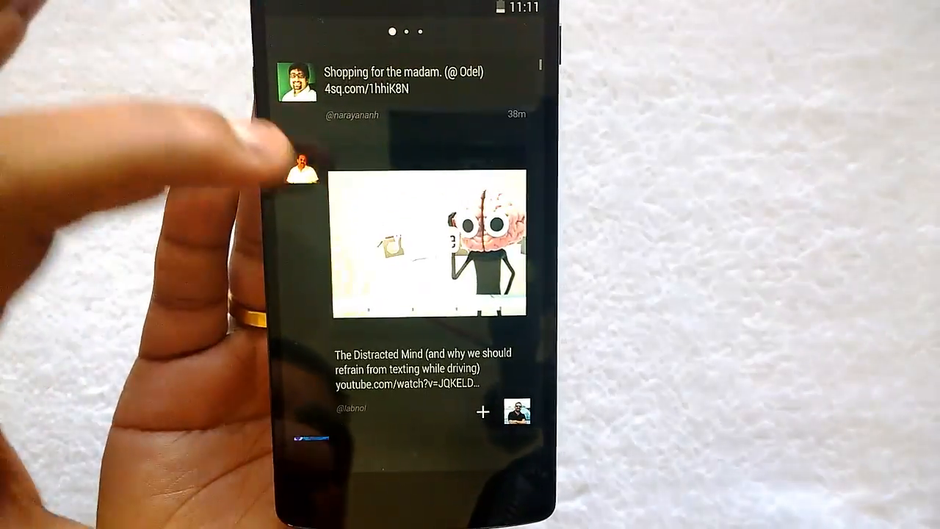
{"action": "left_click", "coordinate": [428, 246]}
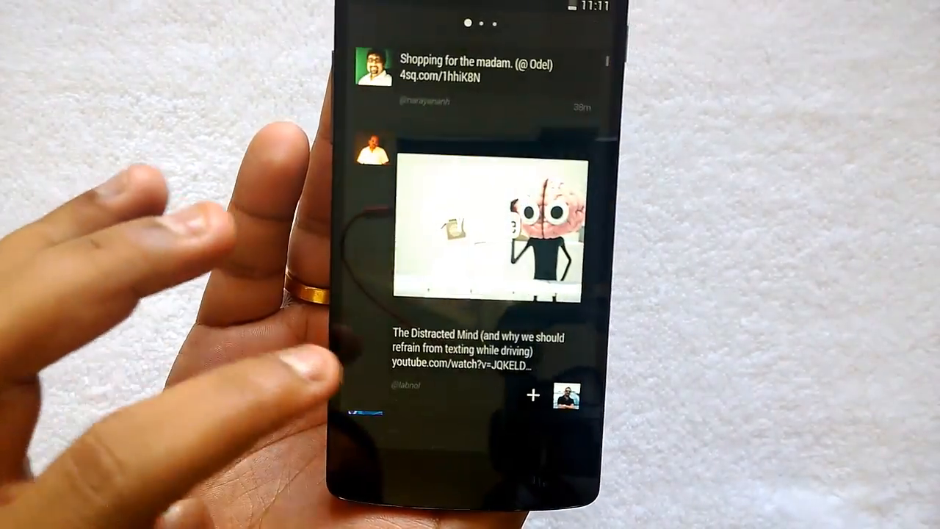
{"action": "scroll", "scroll_direction": "down", "scroll_amount": 3}
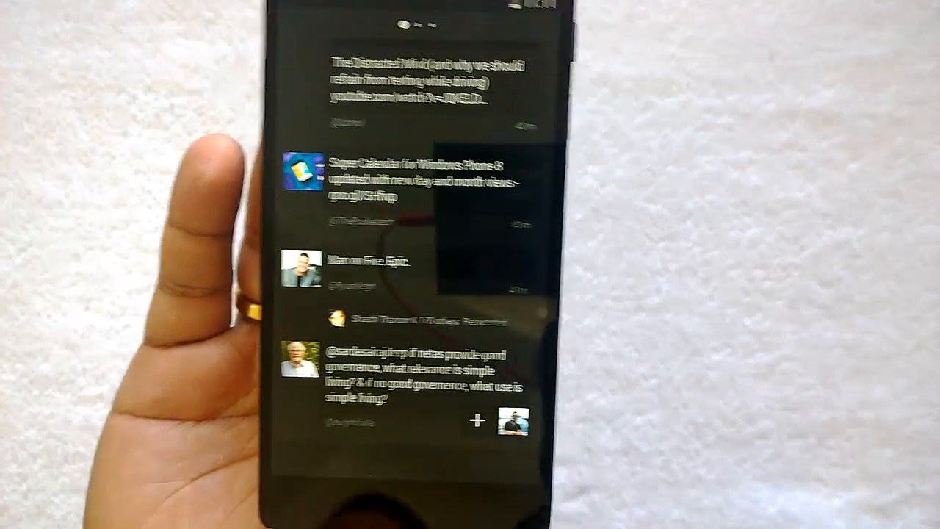
{"action": "scroll", "scroll_direction": "down", "scroll_amount": 3}
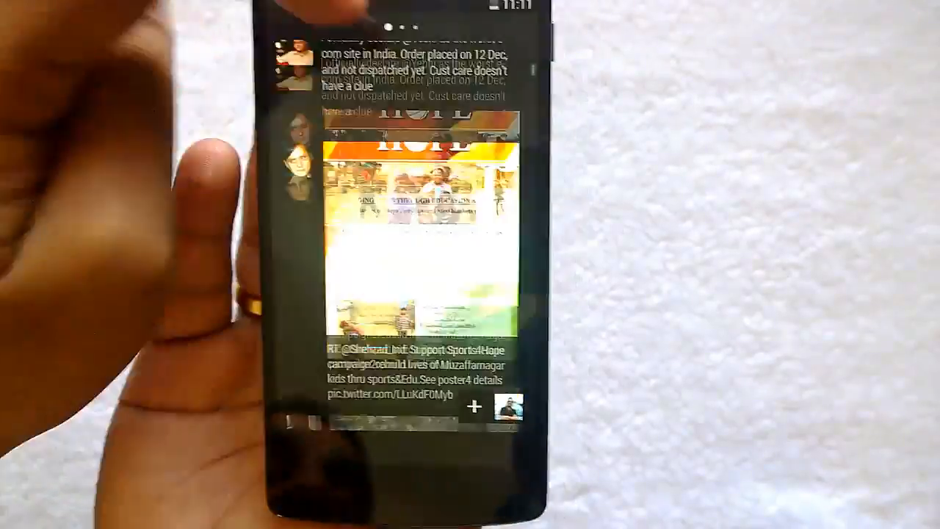